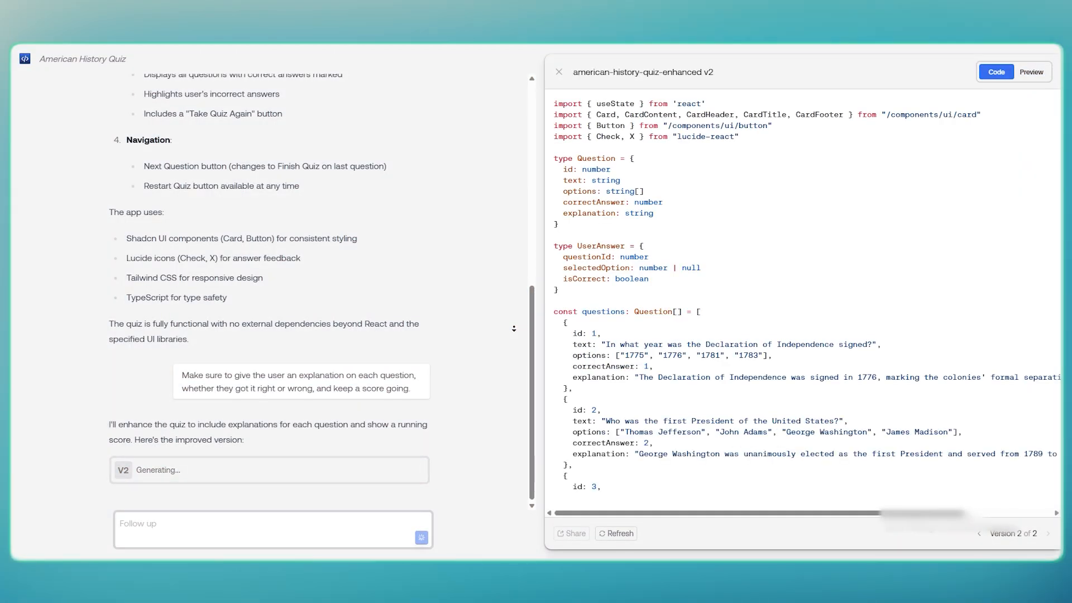
Play through the quiz in Preview, submitting answers and advancing to reach the 5/5, 100% Correct results screen.
scroll(down, 3)
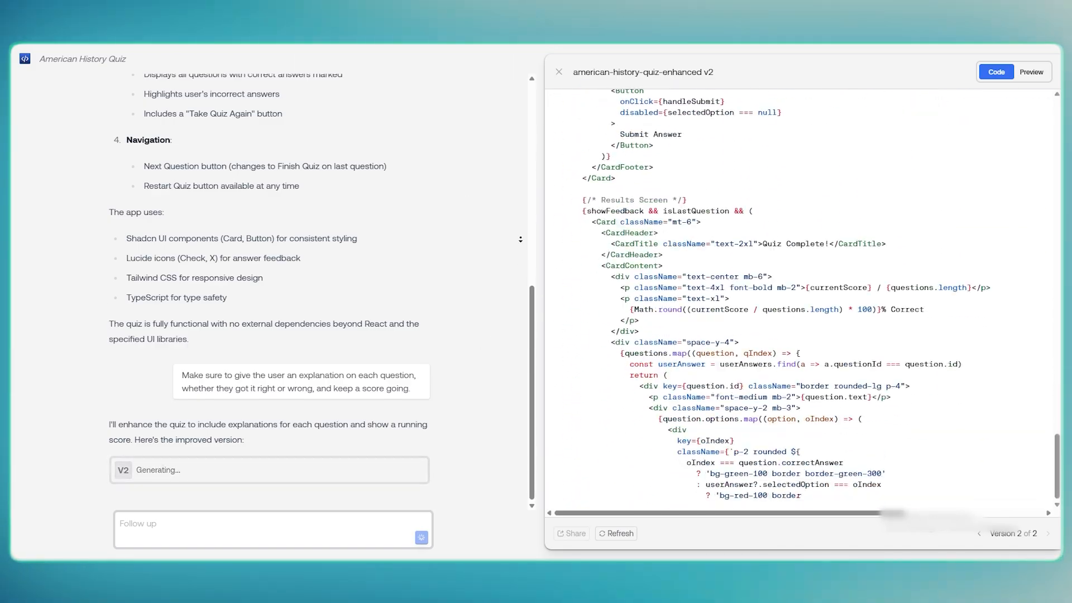
click(1030, 72)
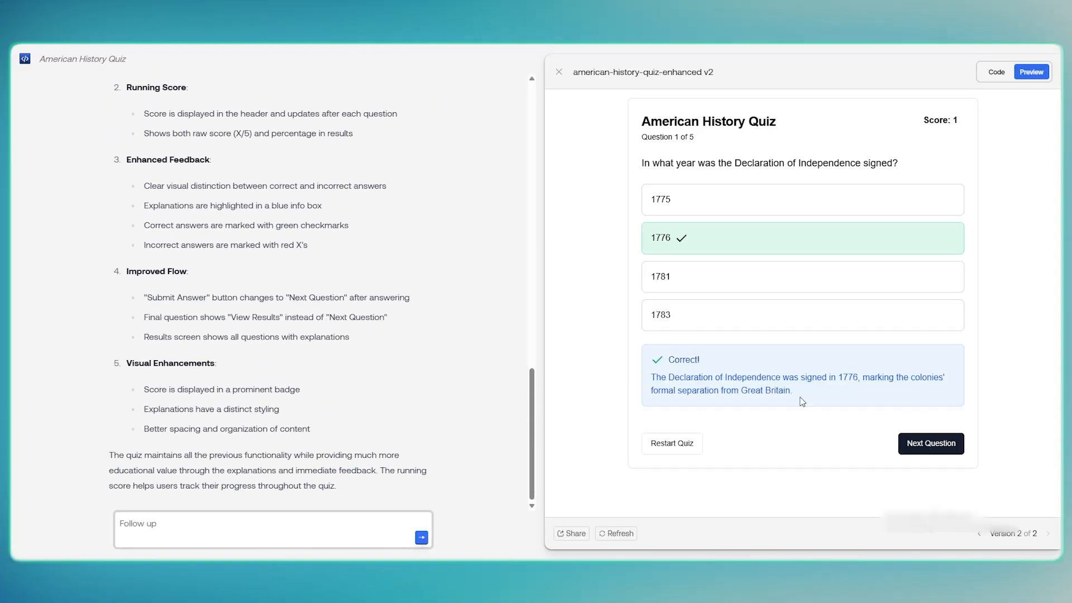
click(929, 443)
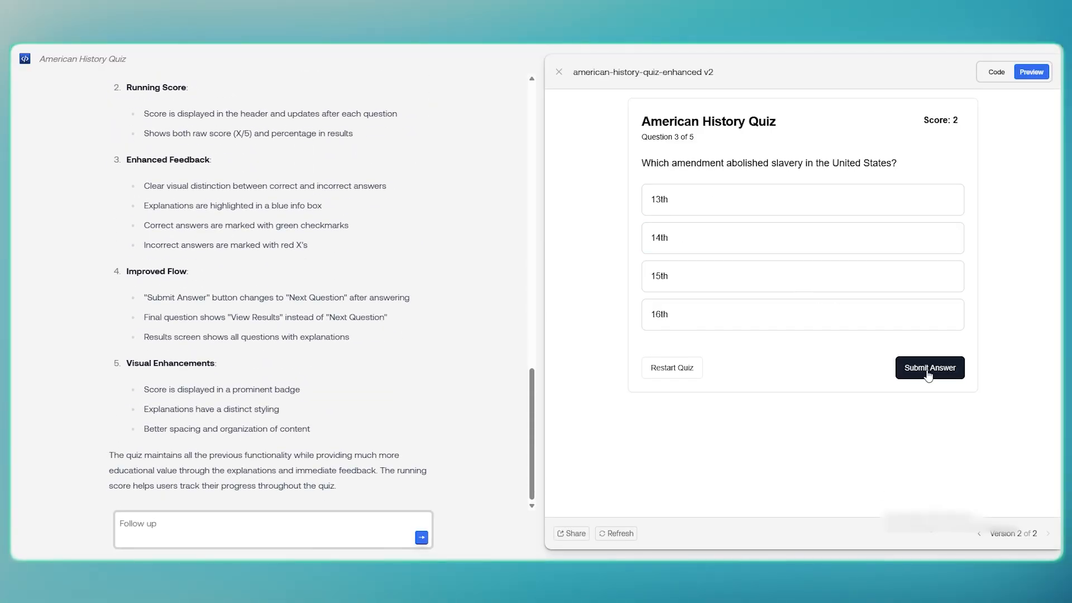
click(928, 367)
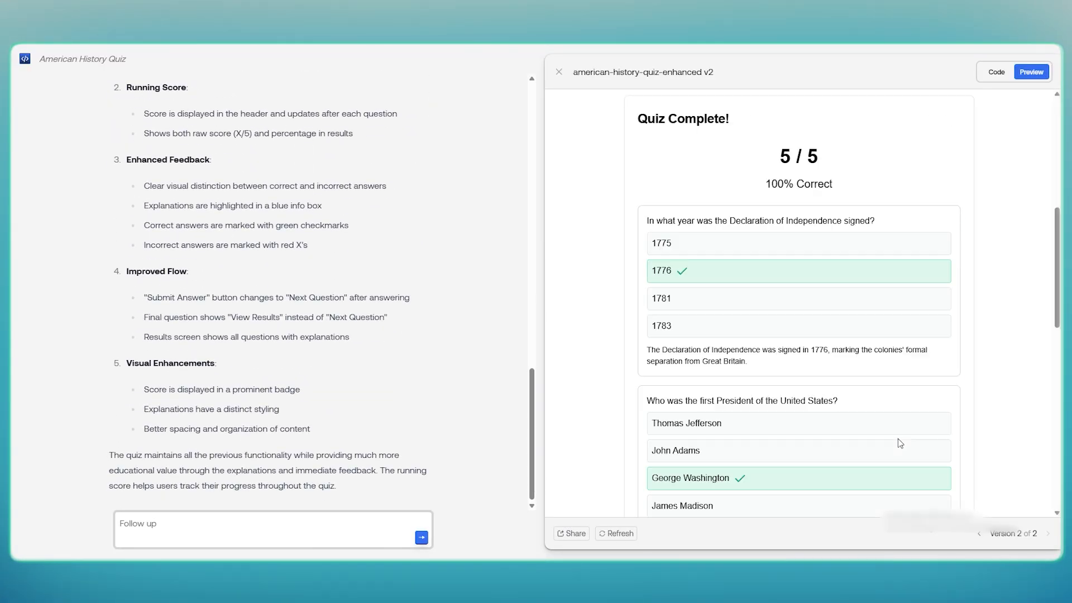